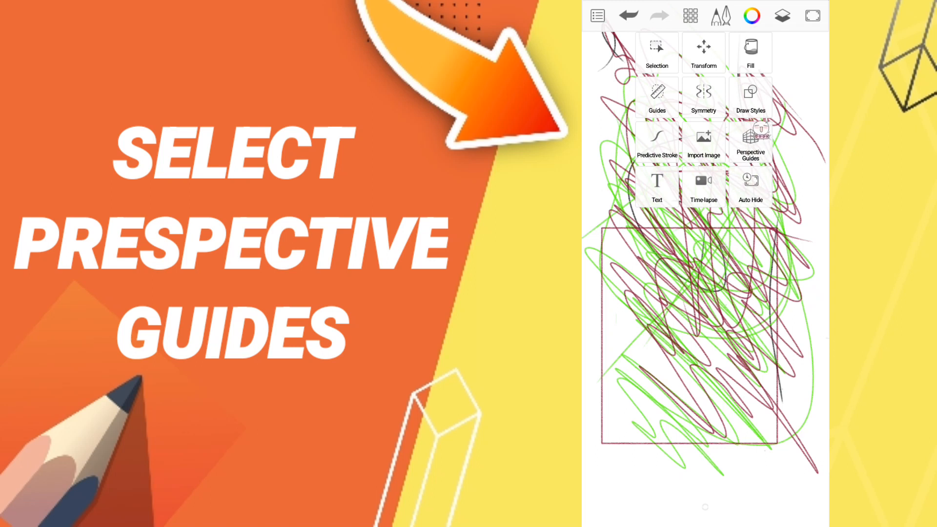
- Enable Perspective Guides over the scribbles and cycle one-, two- and three-point modes
{"action": "left_click", "coordinate": [751, 142]}
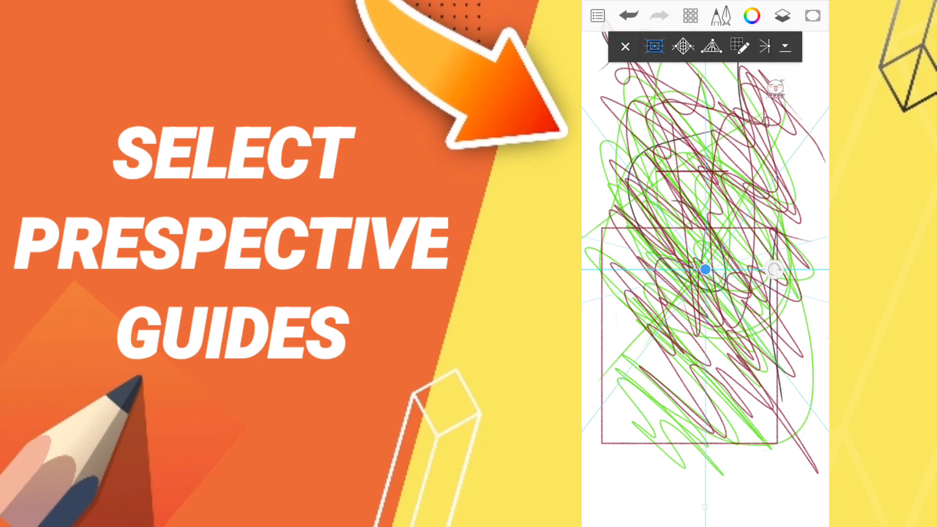
{"action": "scroll", "scroll_direction": "down", "scroll_amount": 3}
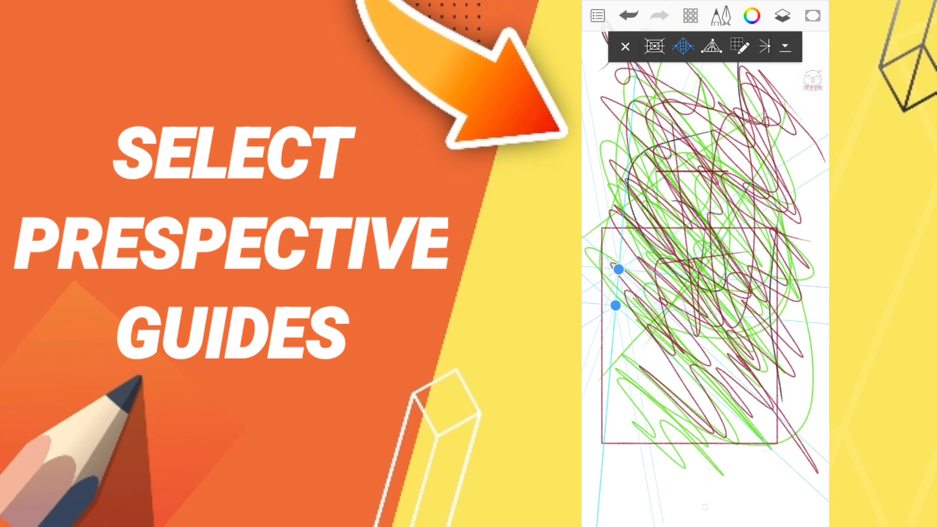
{"action": "left_click", "coordinate": [711, 47]}
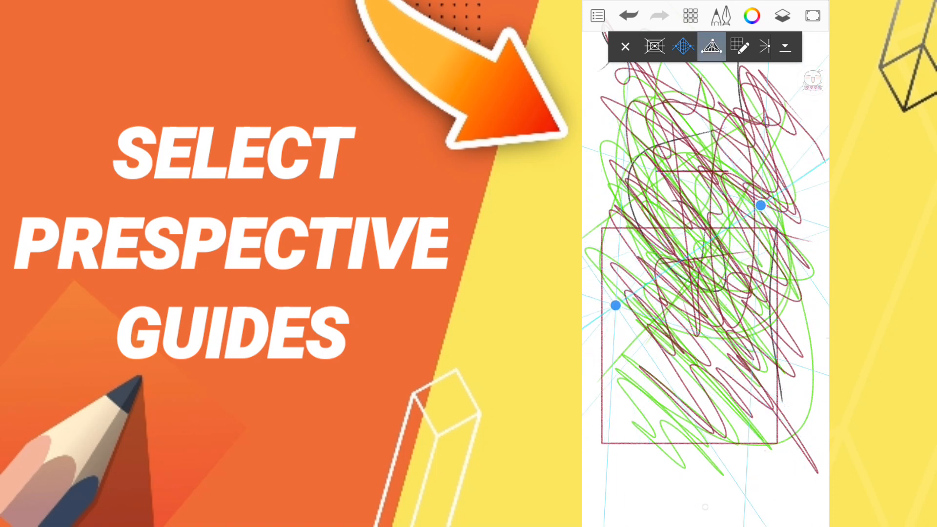
{"action": "left_click", "coordinate": [711, 46]}
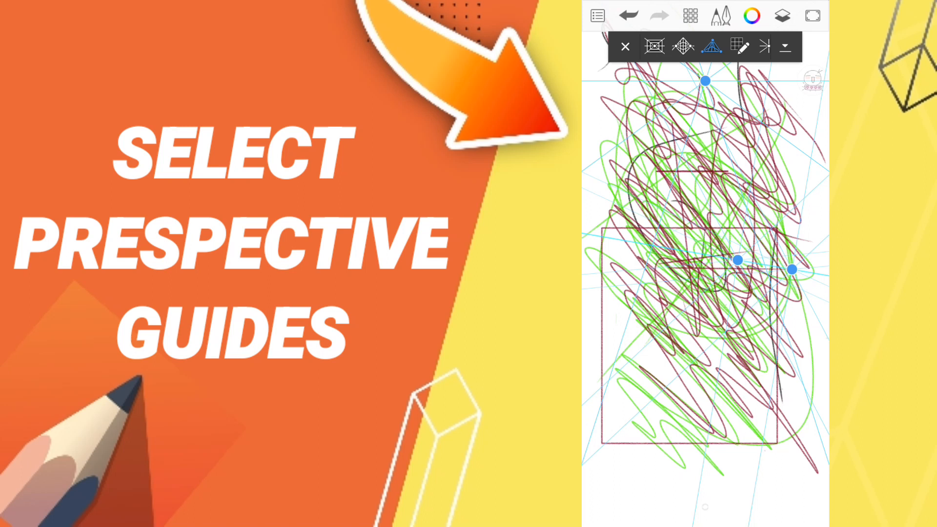
- Turn the perspective guides off and pull down the phone's notification shade
{"action": "left_click", "coordinate": [625, 46]}
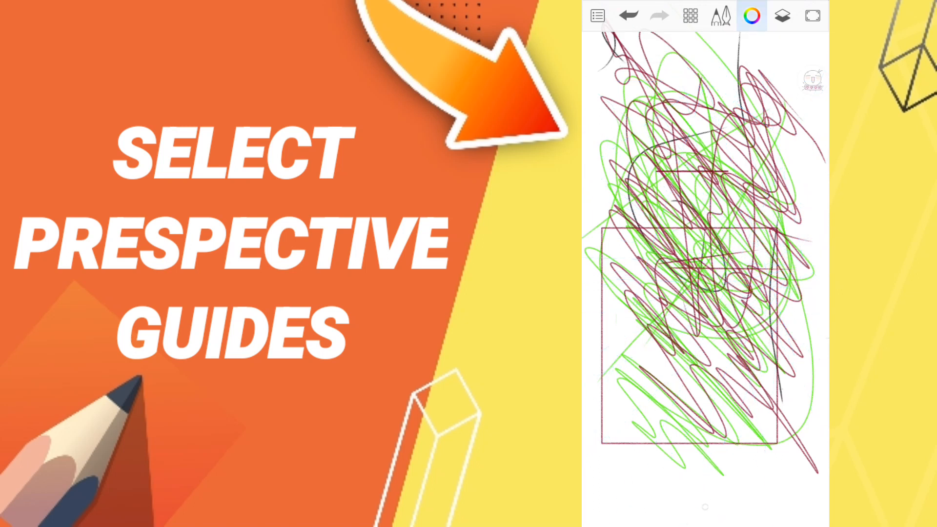
{"action": "scroll", "scroll_direction": "down", "scroll_amount": 3}
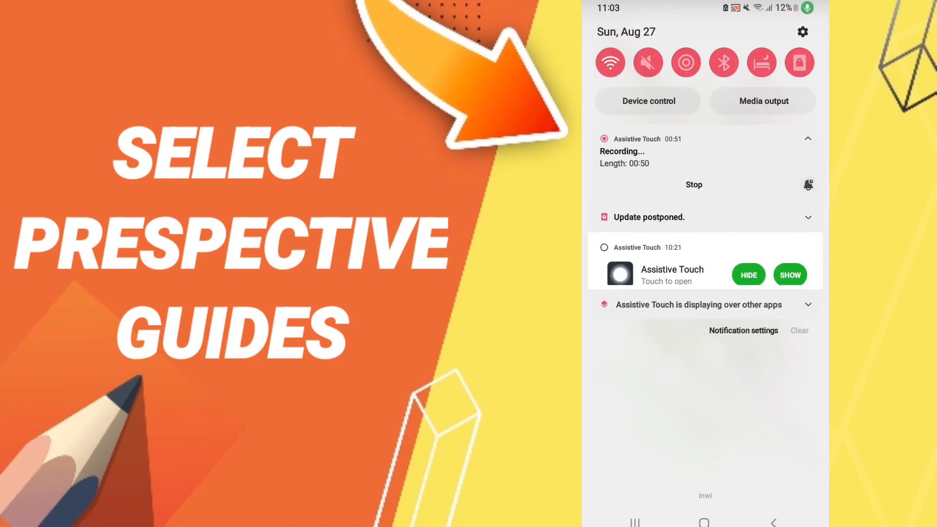